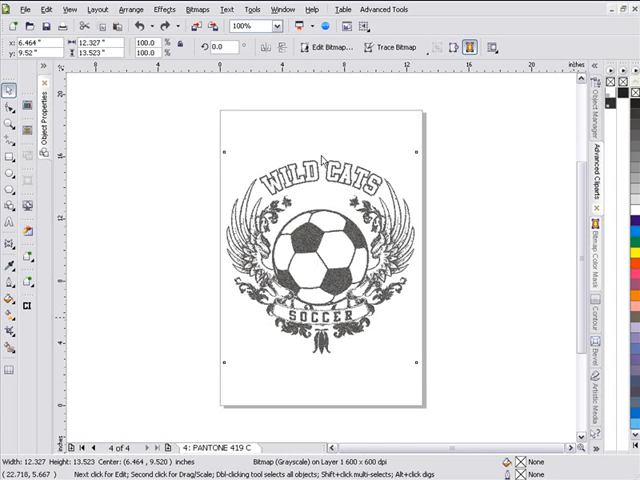
Resample the emblem bitmap from 600 dpi down to 300 dpi, keeping aspect ratio
click(10, 88)
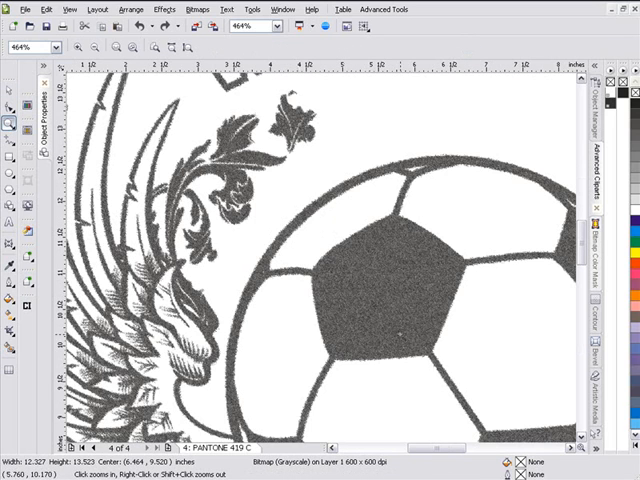
mouse_move(204, 268)
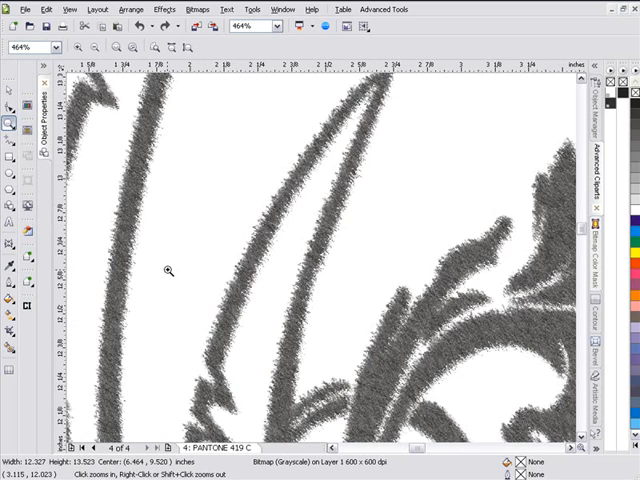
click(168, 270)
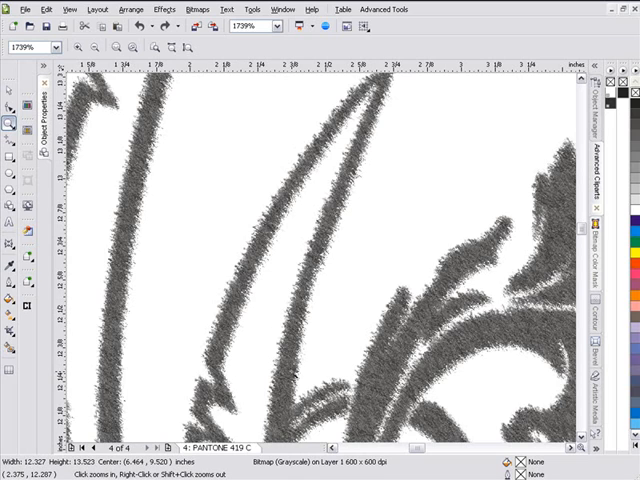
mouse_move(314, 216)
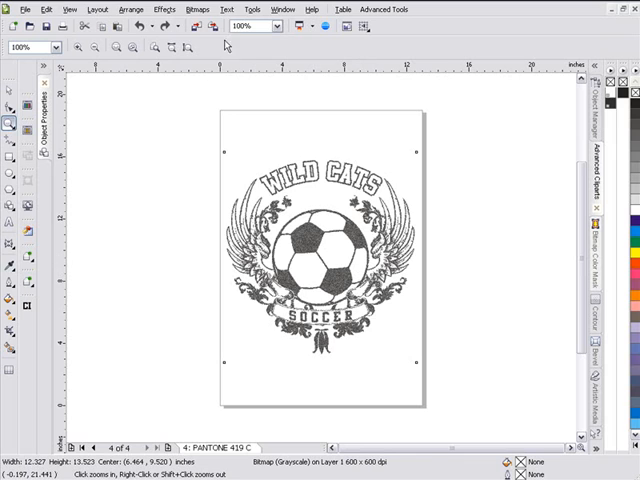
click(204, 8)
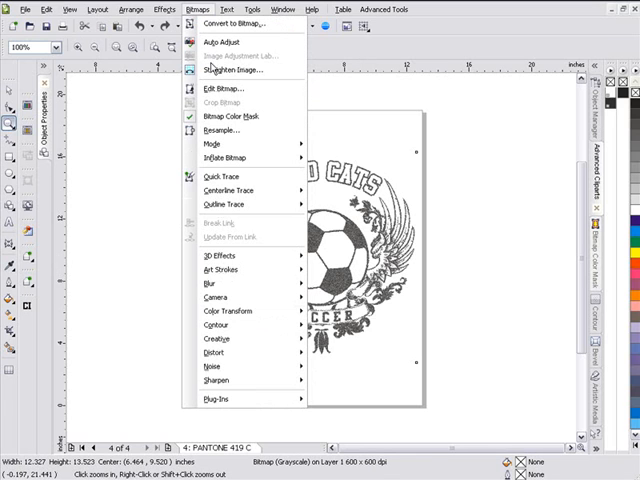
click(212, 130)
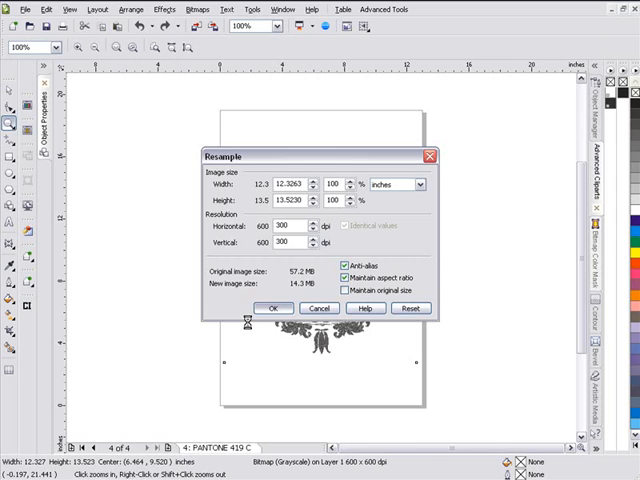
click(268, 308)
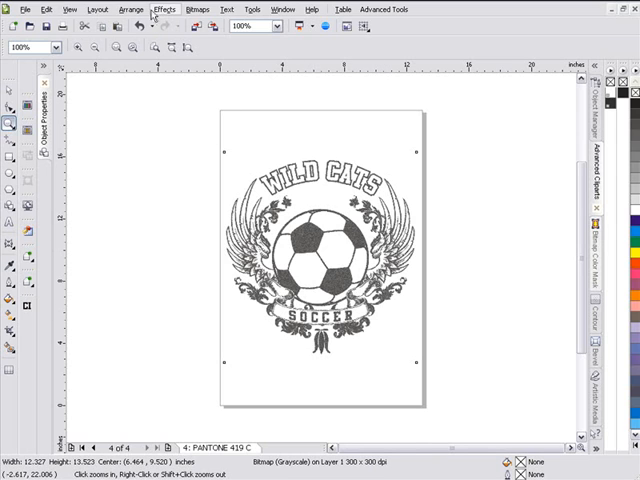
Apply a steep S-shaped Tone Curve so the gray strokes turn dark and high-contrast
click(164, 8)
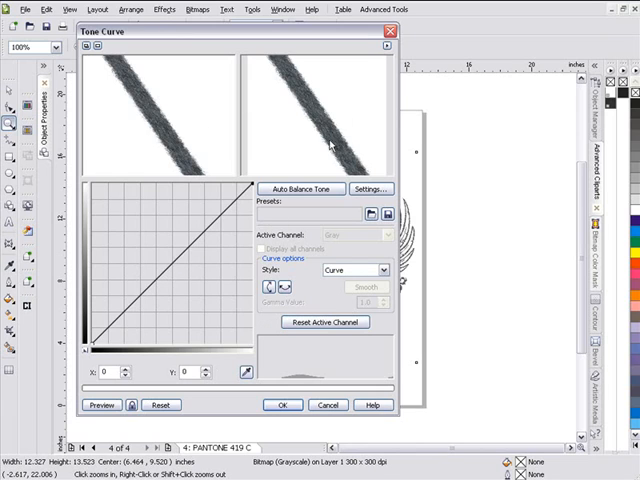
mouse_move(258, 222)
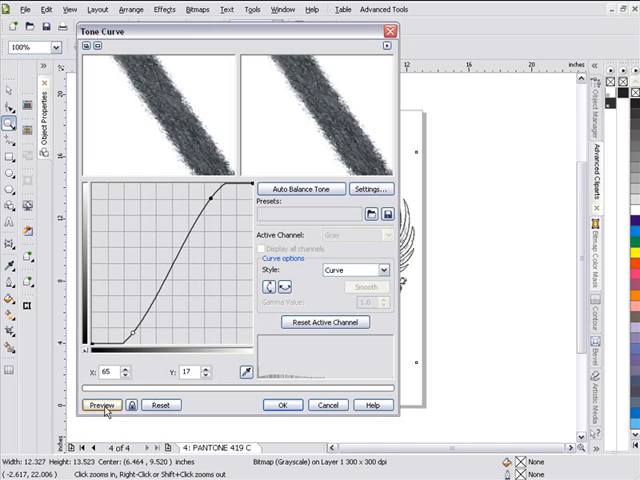
click(98, 404)
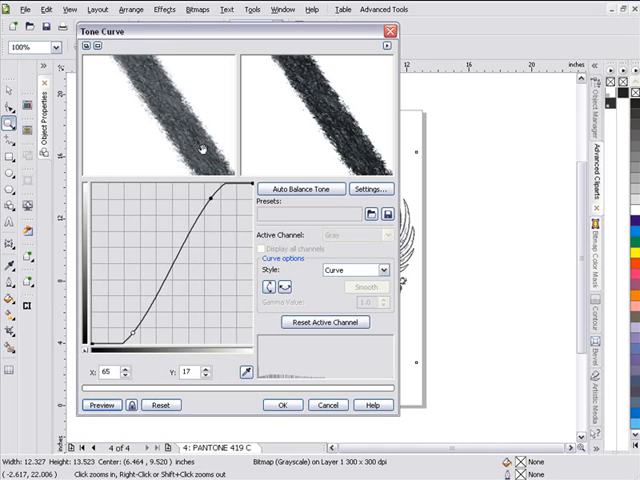
mouse_move(118, 76)
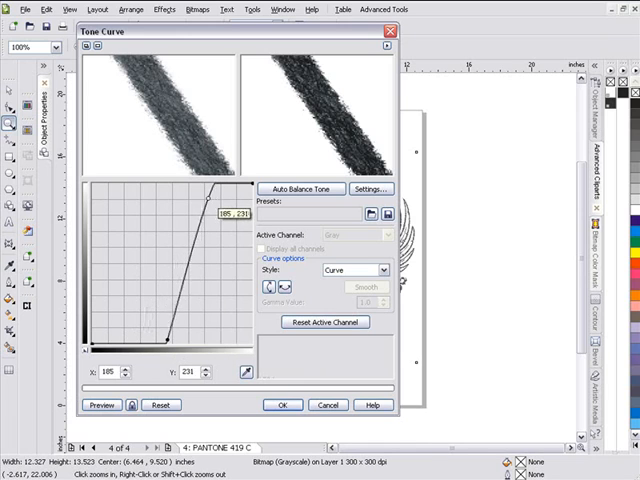
click(100, 404)
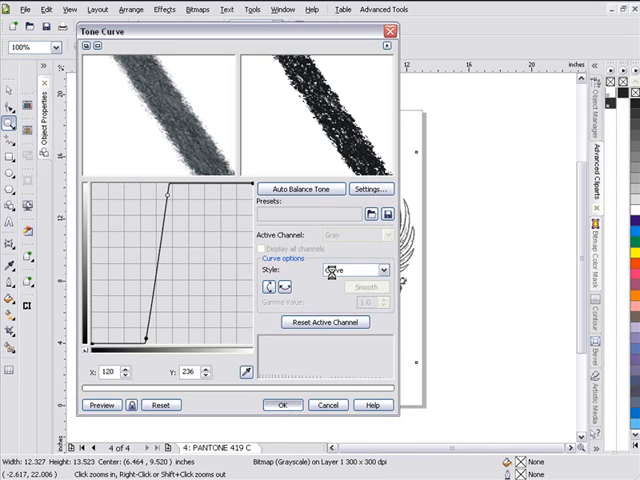
click(284, 404)
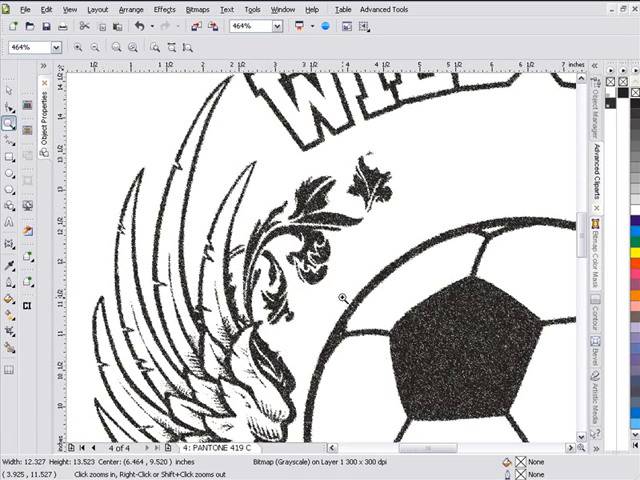
click(340, 300)
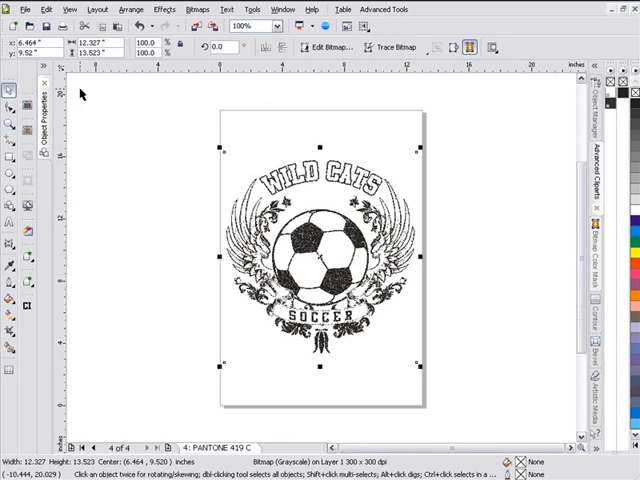
Run a second Tone Curve bent upward to brighten the emblem's midtones
click(160, 10)
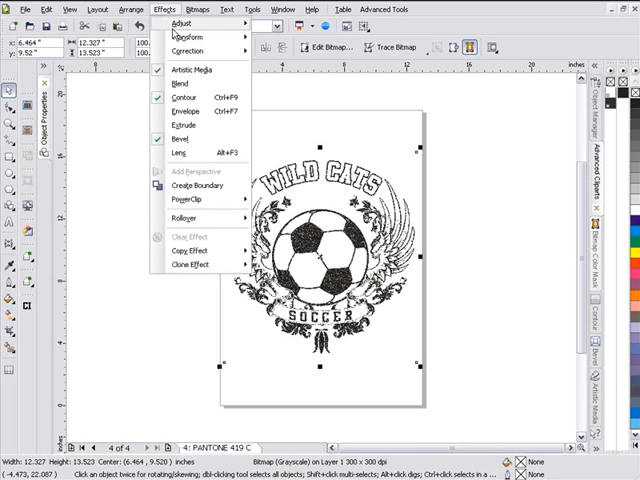
mouse_move(188, 36)
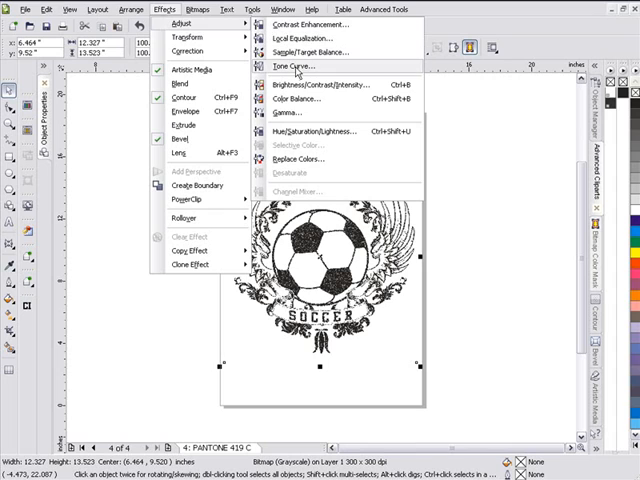
click(298, 66)
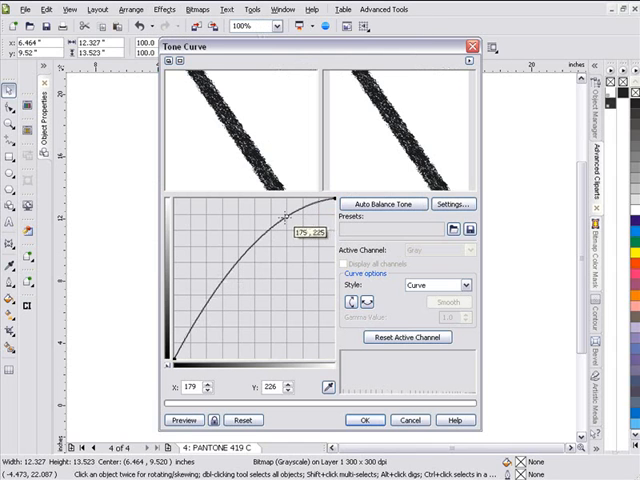
drag(284, 216, 300, 208)
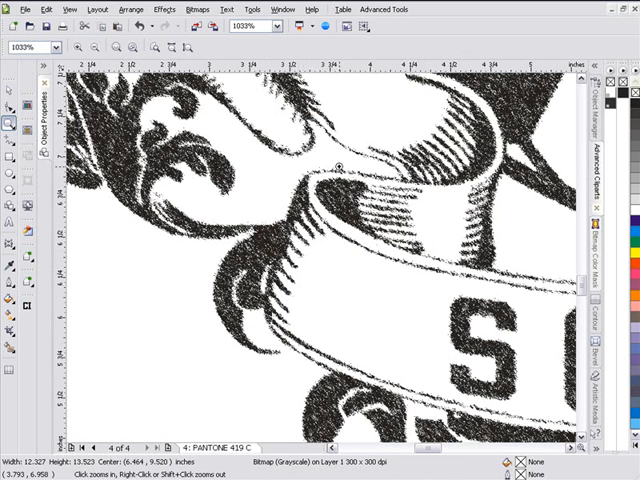
mouse_move(424, 122)
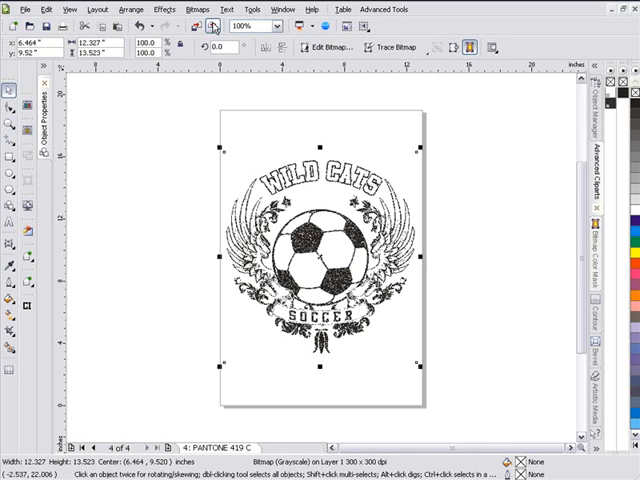
Convert the emblem to a 1-bit black-and-white bitmap using Floyd-Steinberg dithering at intensity 100
click(188, 8)
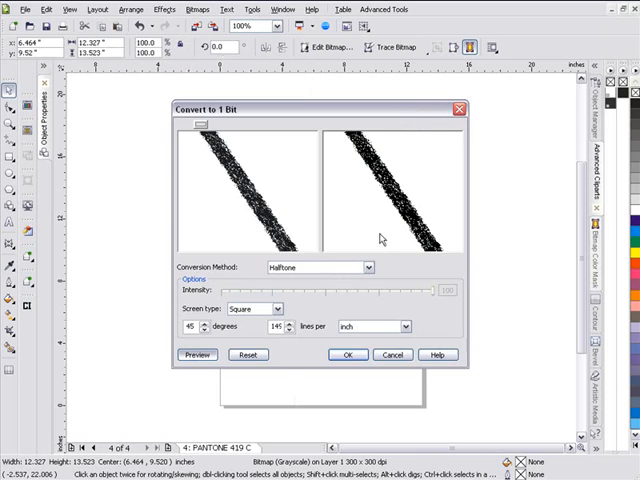
click(370, 266)
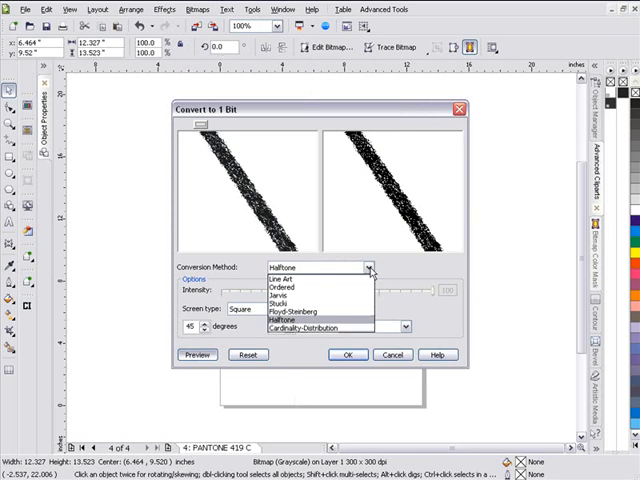
click(284, 288)
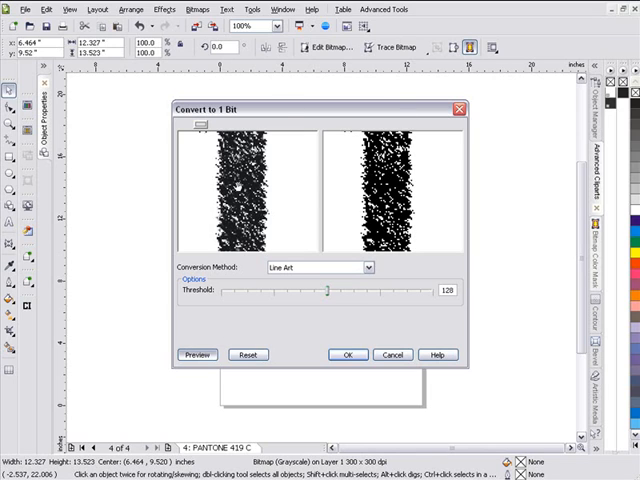
mouse_move(452, 156)
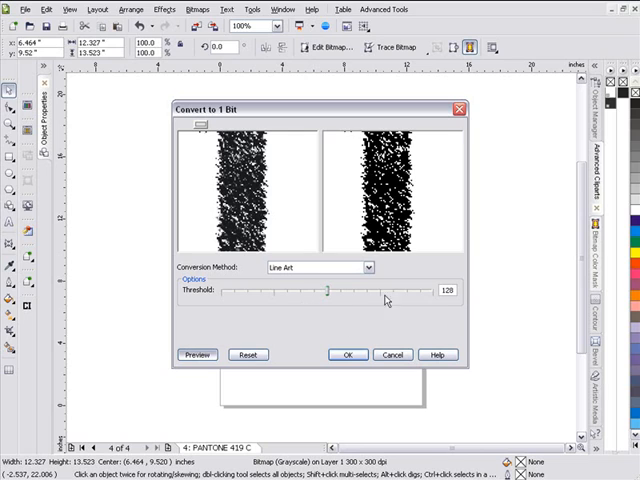
mouse_move(376, 296)
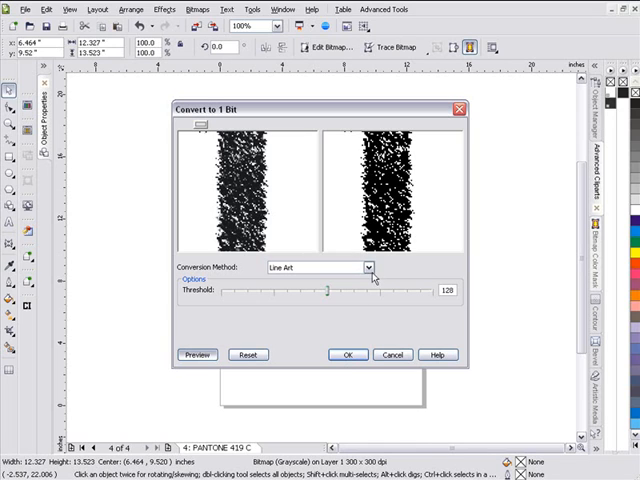
click(376, 266)
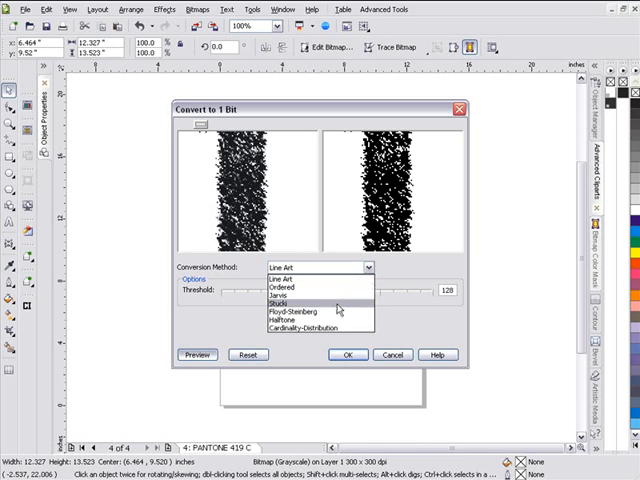
click(290, 300)
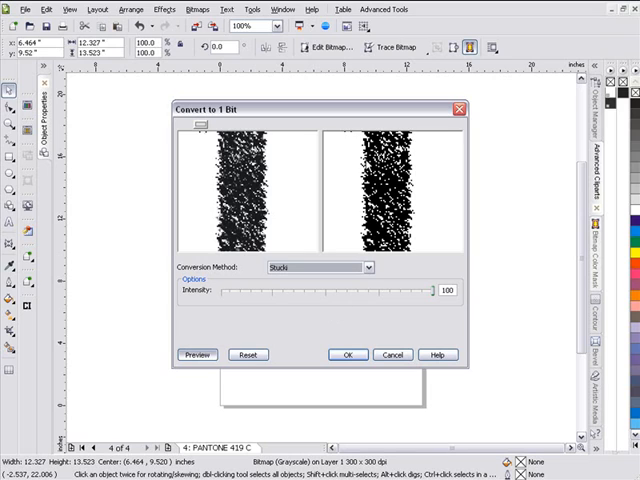
mouse_move(396, 212)
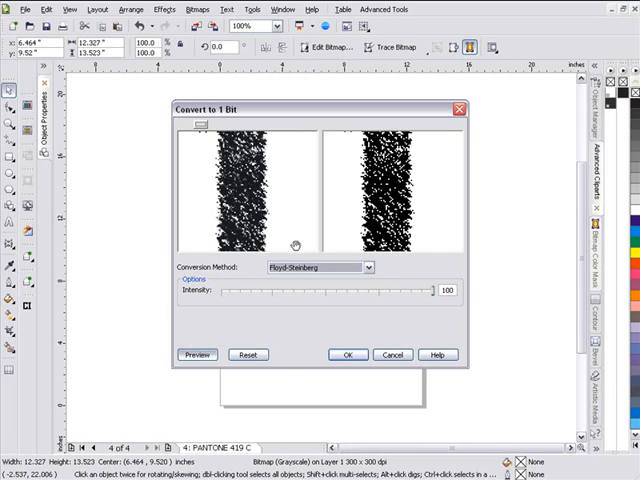
click(344, 356)
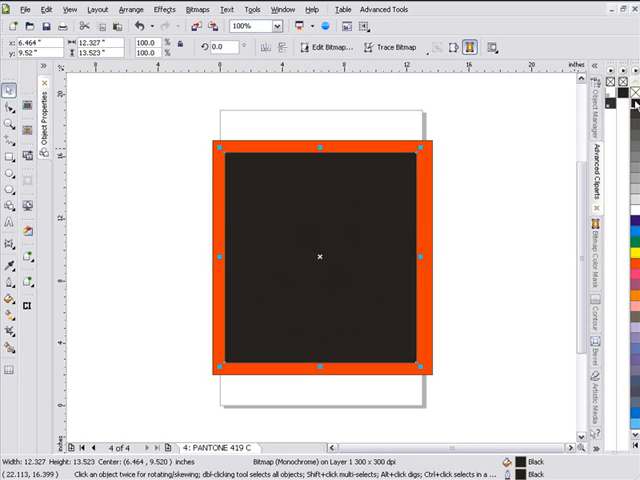
mouse_move(628, 212)
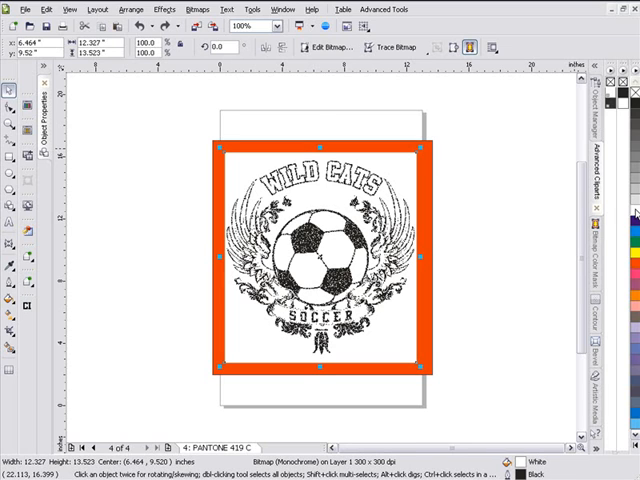
mouse_move(516, 152)
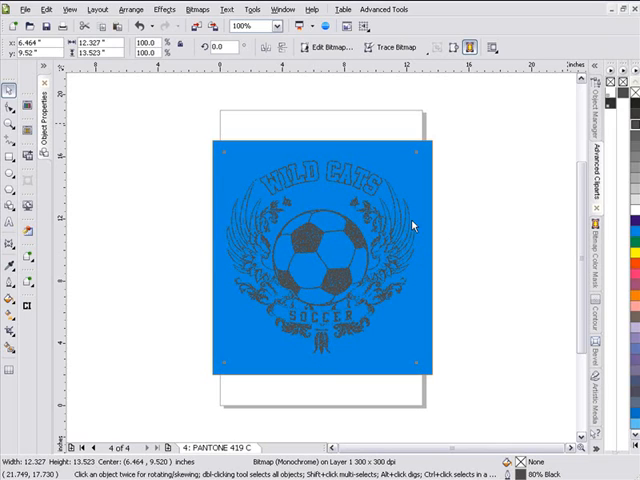
mouse_move(416, 228)
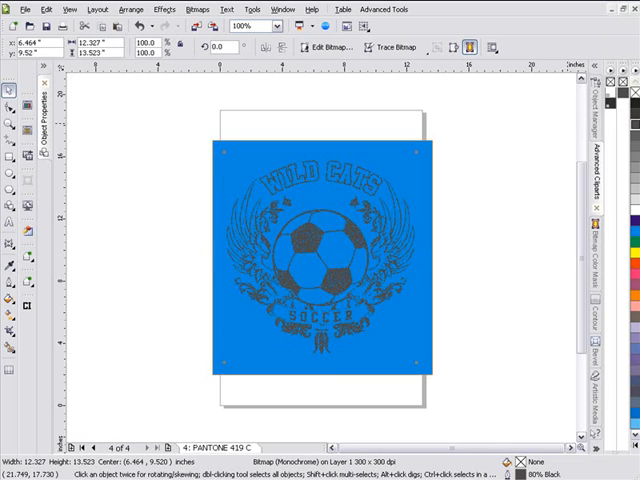
mouse_move(360, 256)
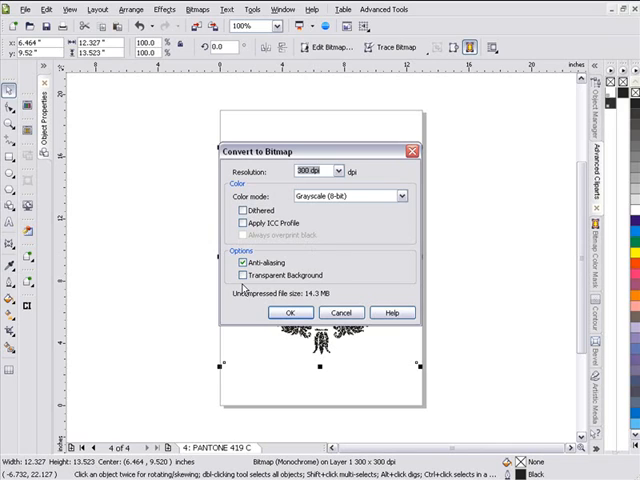
Convert to a 300 dpi 8-bit grayscale bitmap with anti-aliasing and transparent background
click(244, 276)
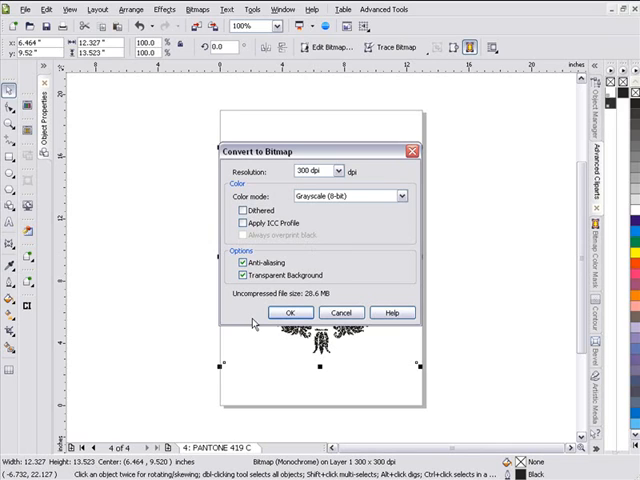
mouse_move(280, 340)
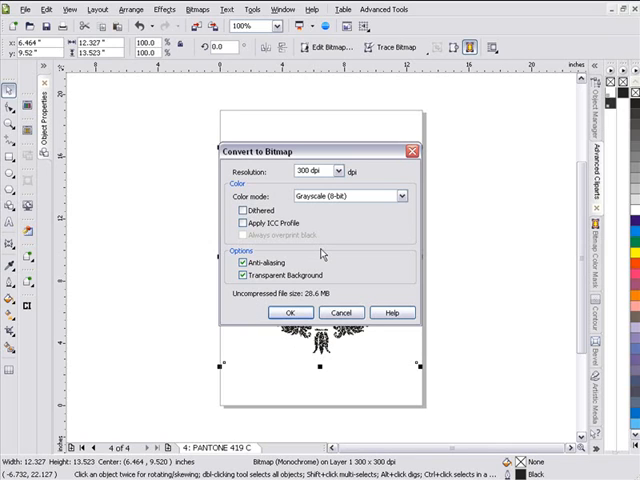
mouse_move(324, 348)
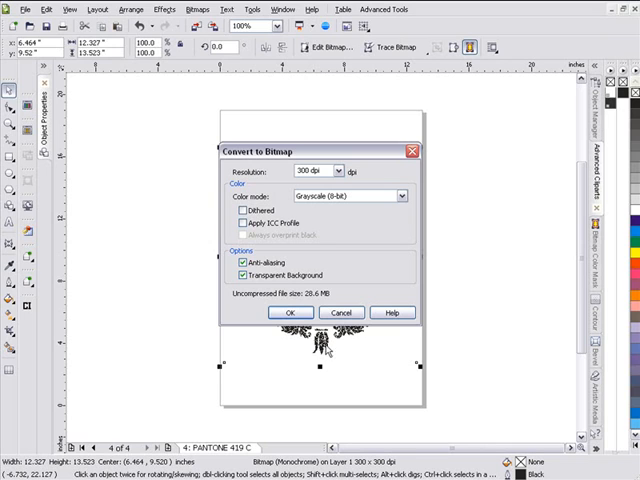
mouse_move(334, 344)
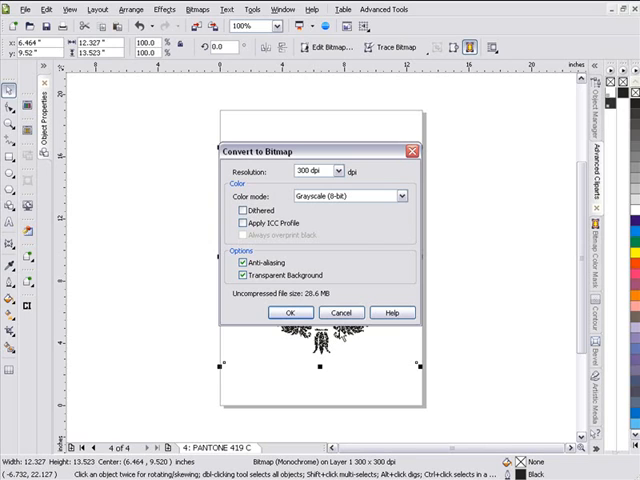
mouse_move(338, 338)
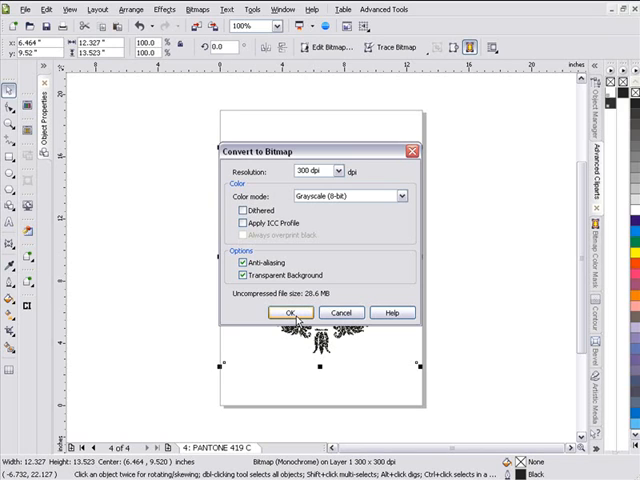
click(292, 312)
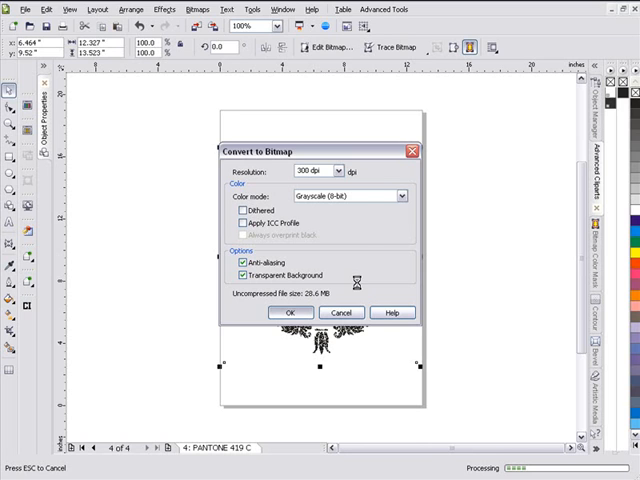
Select the grayscale bitmap and start a Gaussian Blur filter on it
click(290, 312)
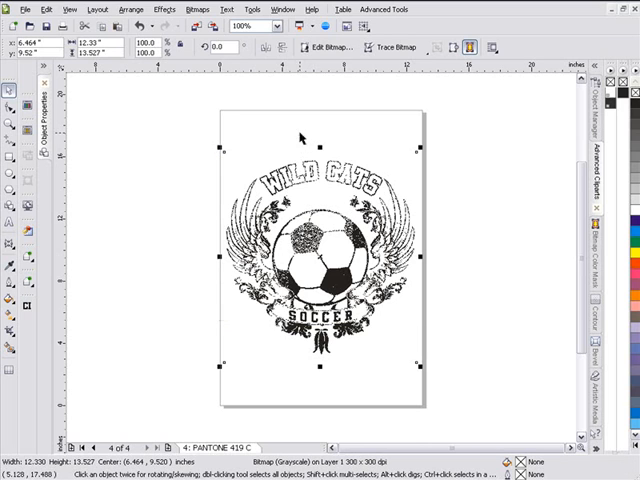
click(192, 8)
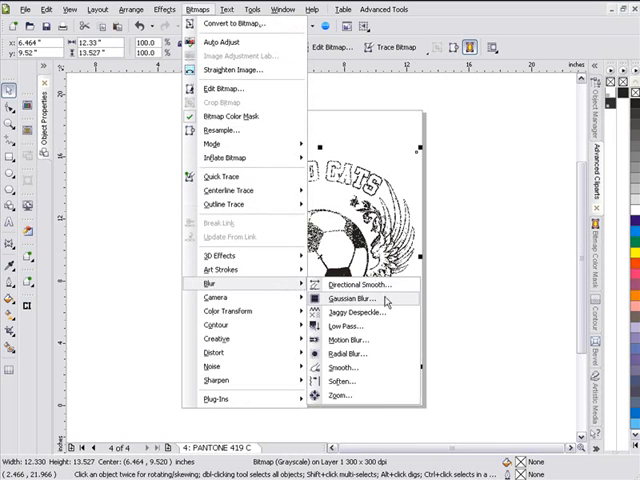
click(348, 298)
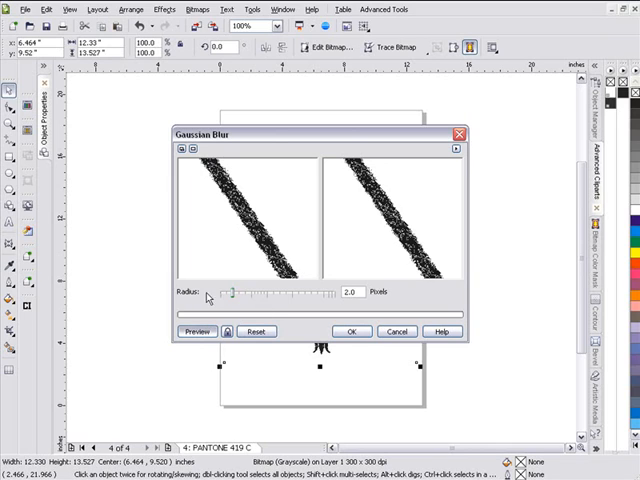
mouse_move(242, 252)
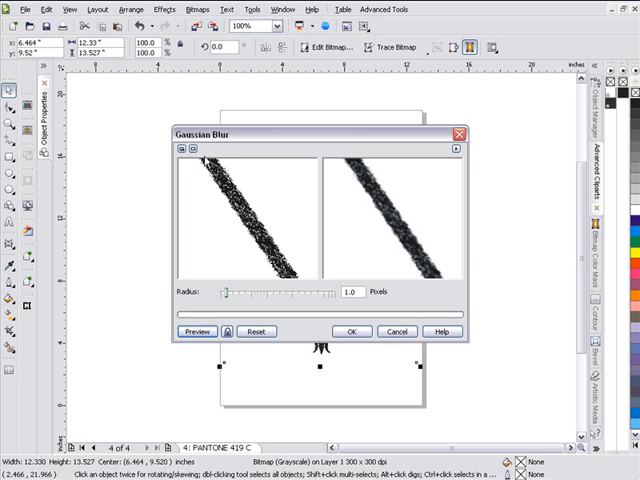
mouse_move(304, 284)
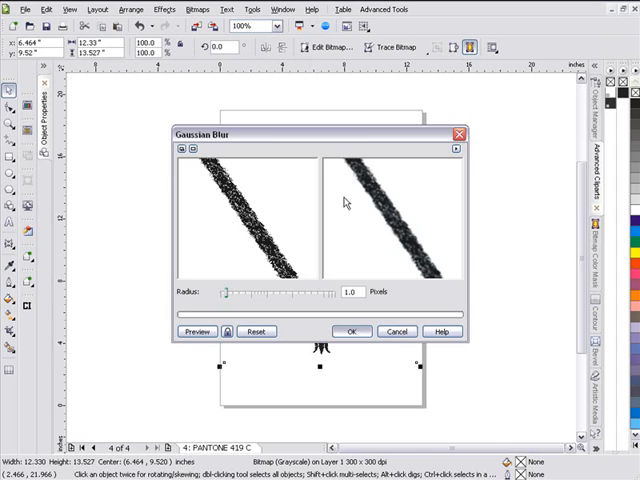
mouse_move(340, 196)
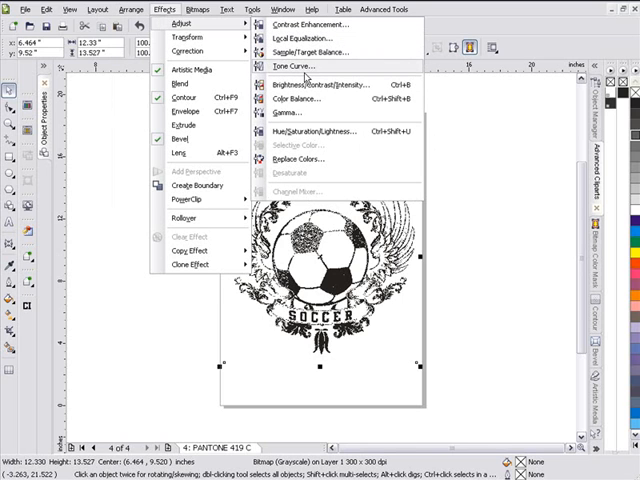
Apply an upward-bowed Tone Curve to lighten the blurred grayscale emblem
click(298, 66)
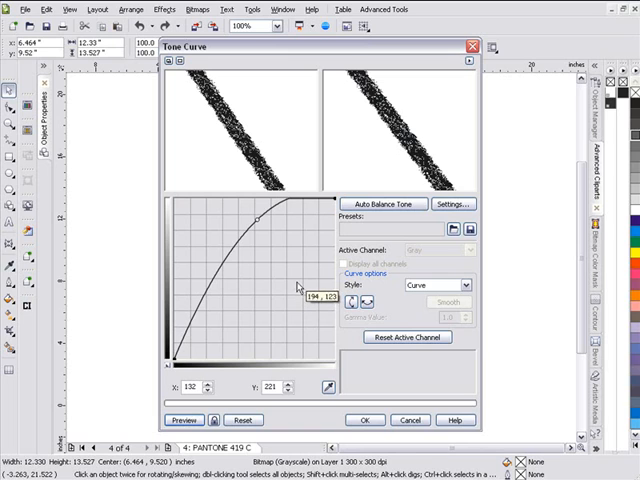
click(366, 420)
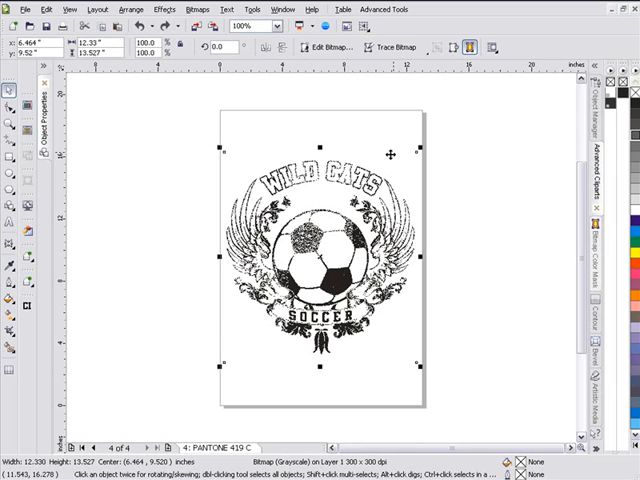
Re-convert the emblem to a 300 dpi anti-aliased 8-bit grayscale bitmap
click(196, 8)
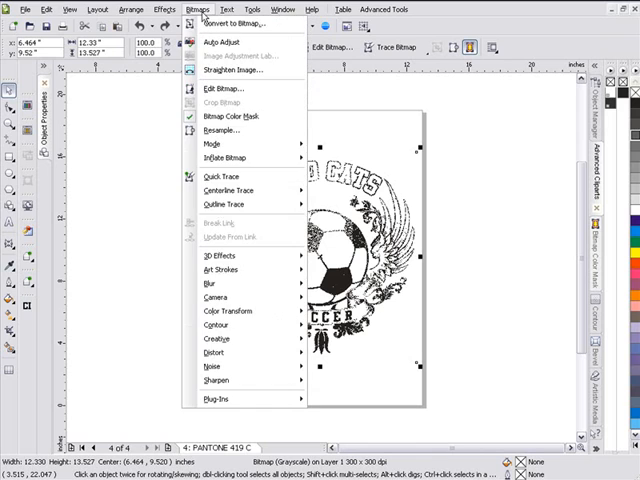
click(220, 22)
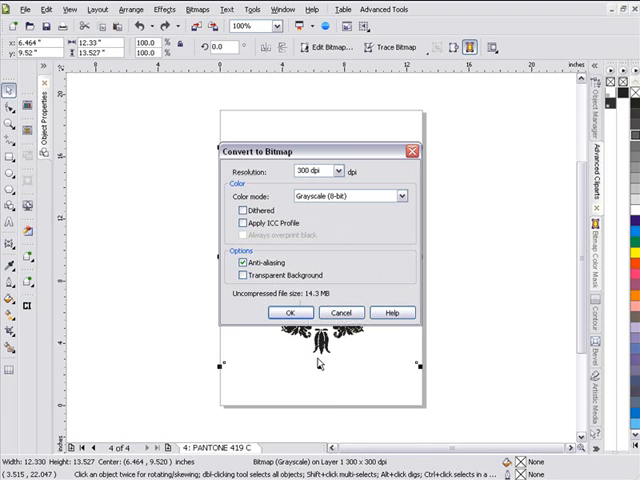
click(288, 312)
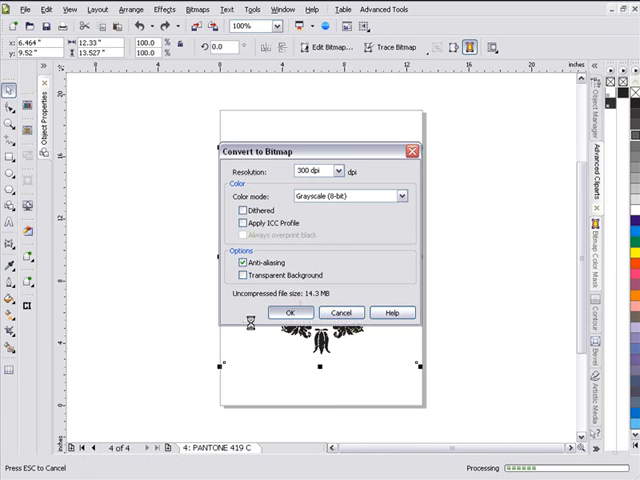
click(292, 312)
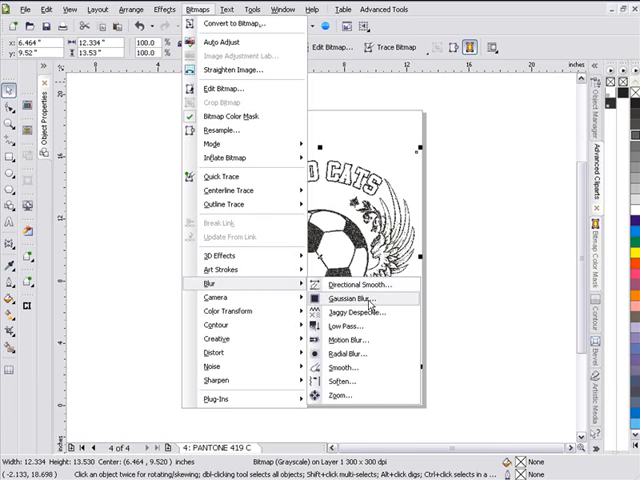
Bring up Gaussian Blur on the re-converted bitmap with radius 4.0 pixels
click(340, 300)
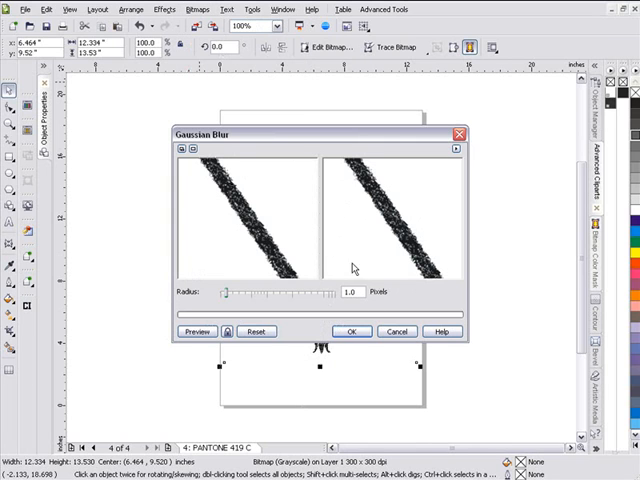
mouse_move(244, 318)
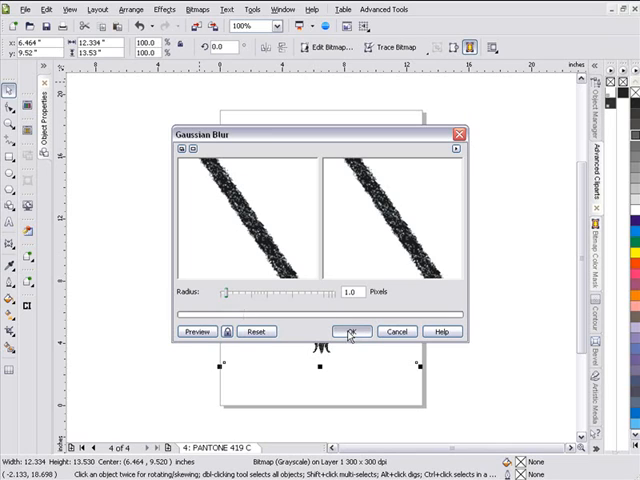
mouse_move(276, 264)
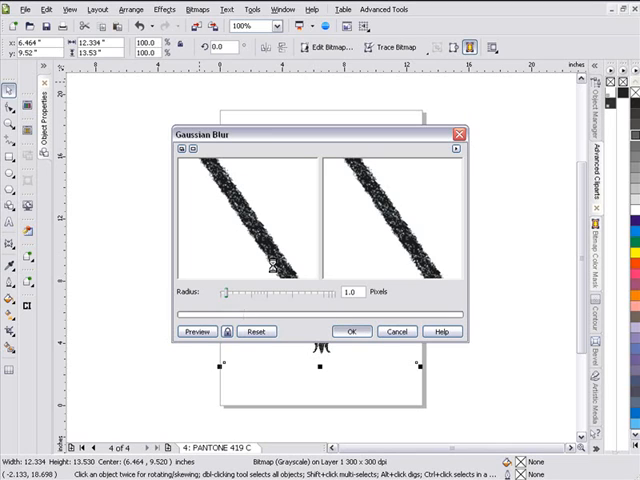